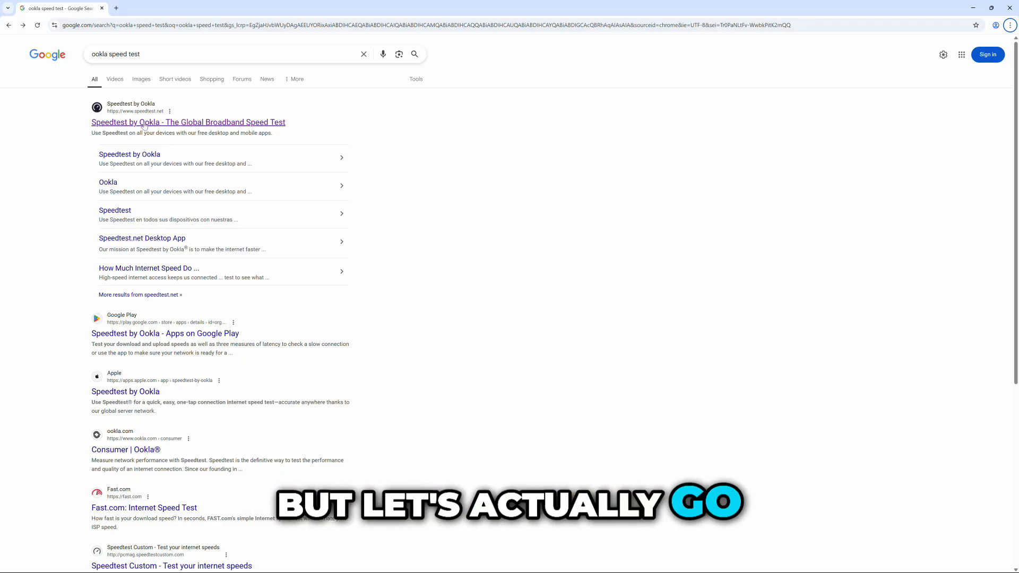
- Run a Speedtest by Ookla test, getting 25.36 Mbps download and 12.26 Mbps upload
{"action": "left_click", "coordinate": [188, 122]}
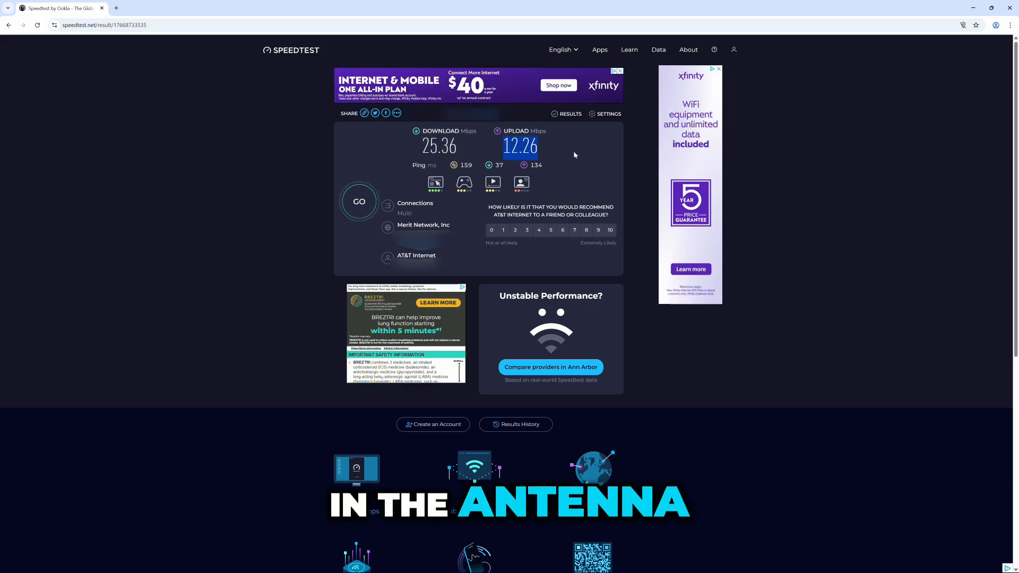
{"action": "left_click", "coordinate": [12, 563]}
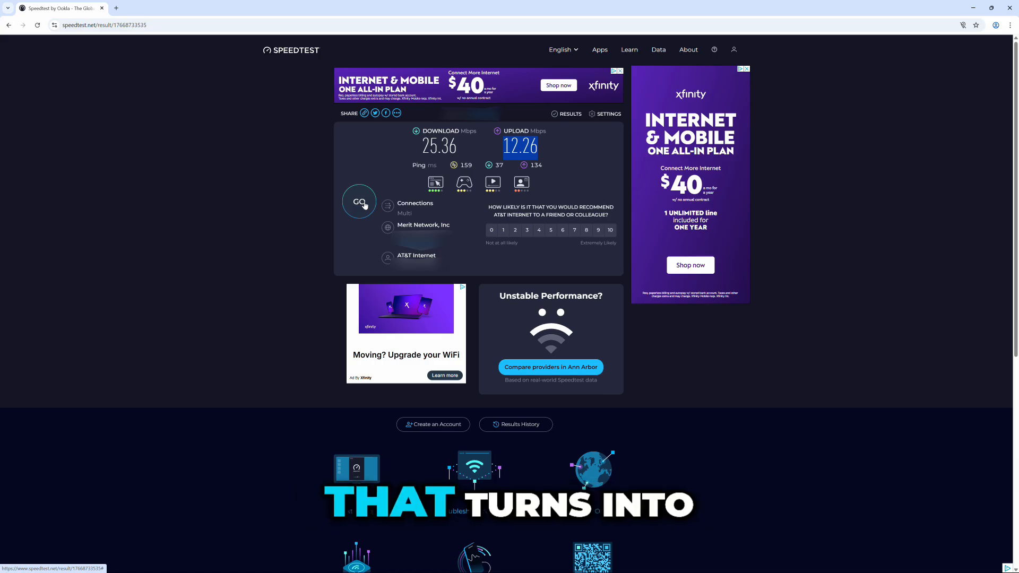
- Run another Speedtest and view the new download, upload and ping results
{"action": "left_click", "coordinate": [359, 202]}
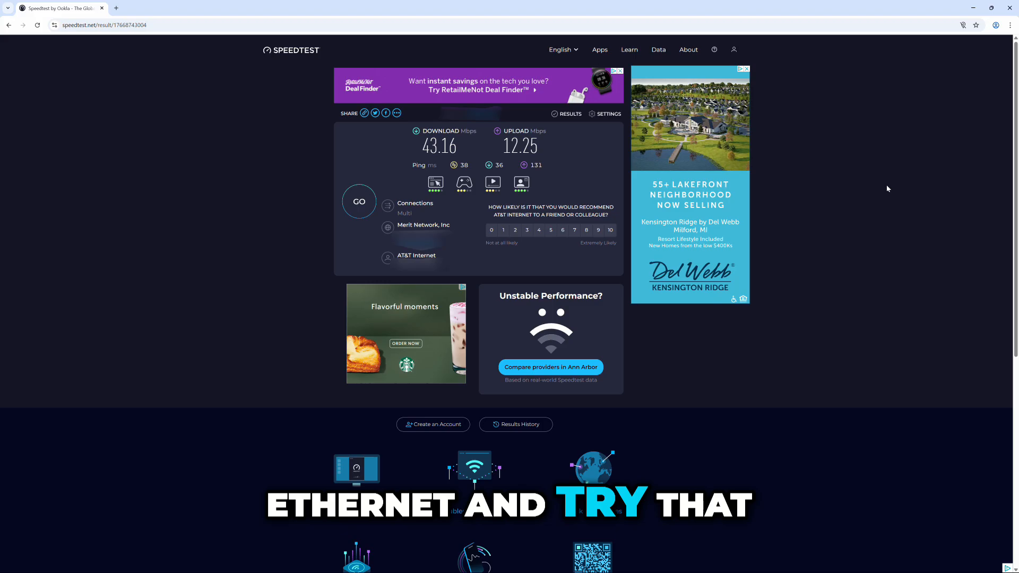
{"action": "mouse_move", "coordinate": [878, 382]}
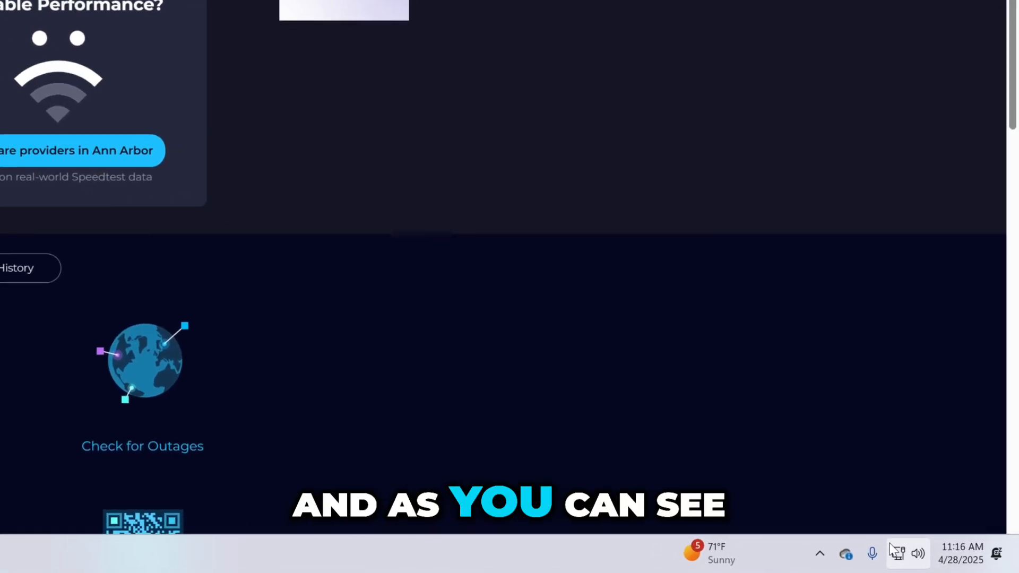
{"action": "scroll", "scroll_direction": "up", "scroll_amount": 3}
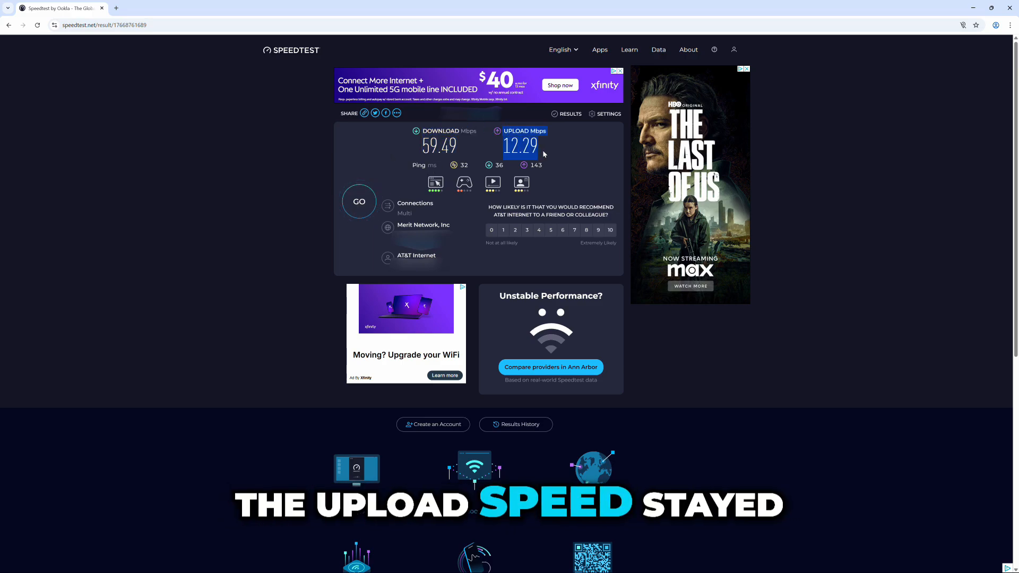
{"action": "mouse_move", "coordinate": [536, 156]}
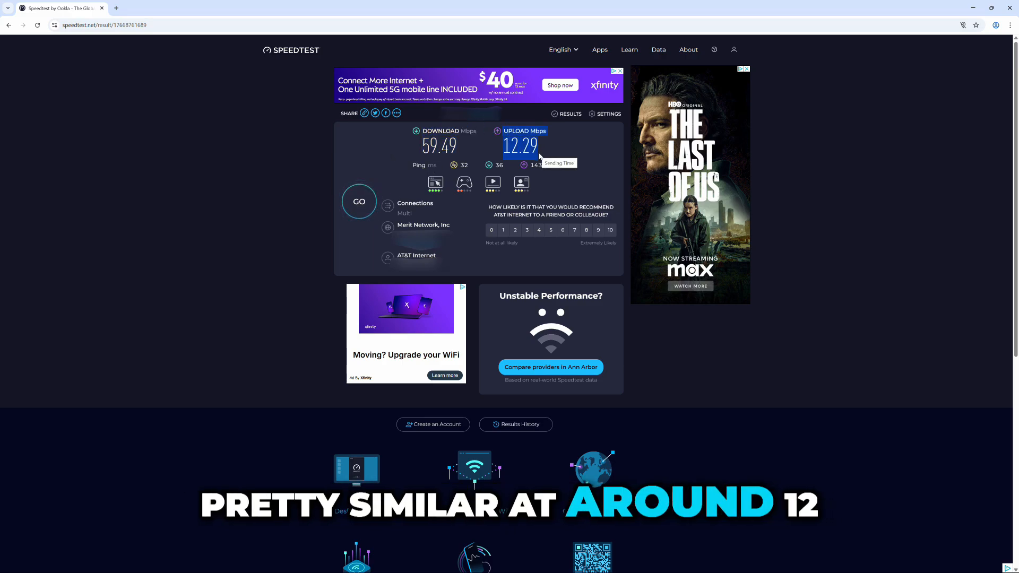
{"action": "mouse_move", "coordinate": [563, 165]}
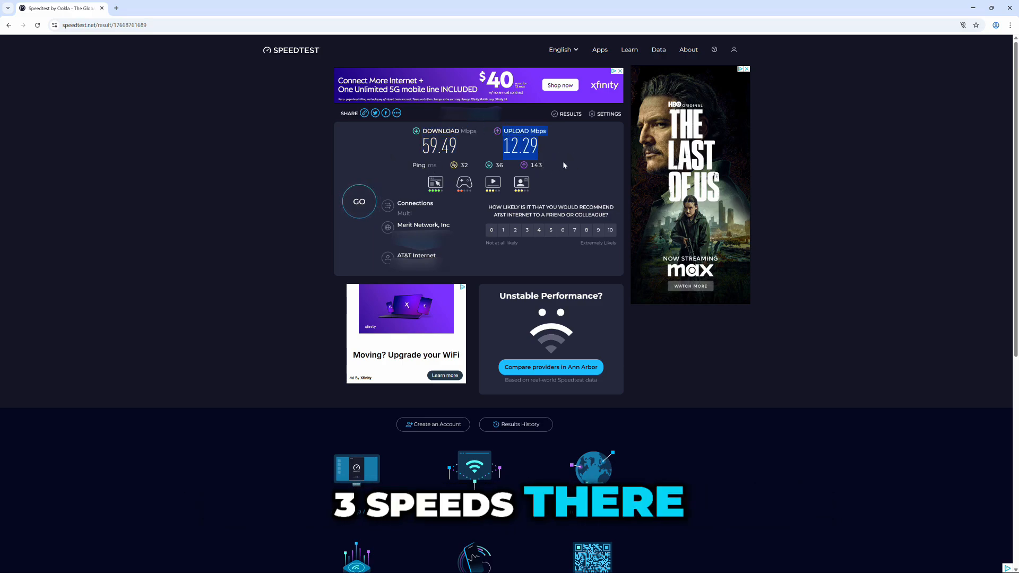